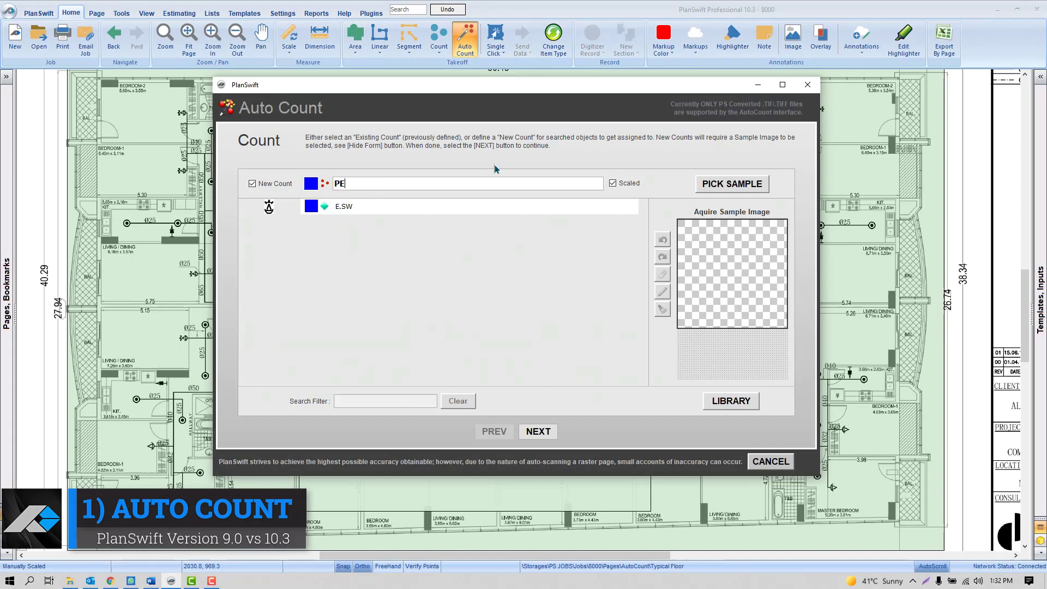
Run the new "PE" auto count search and review the matched symbols in the results grid
left_click(730, 183)
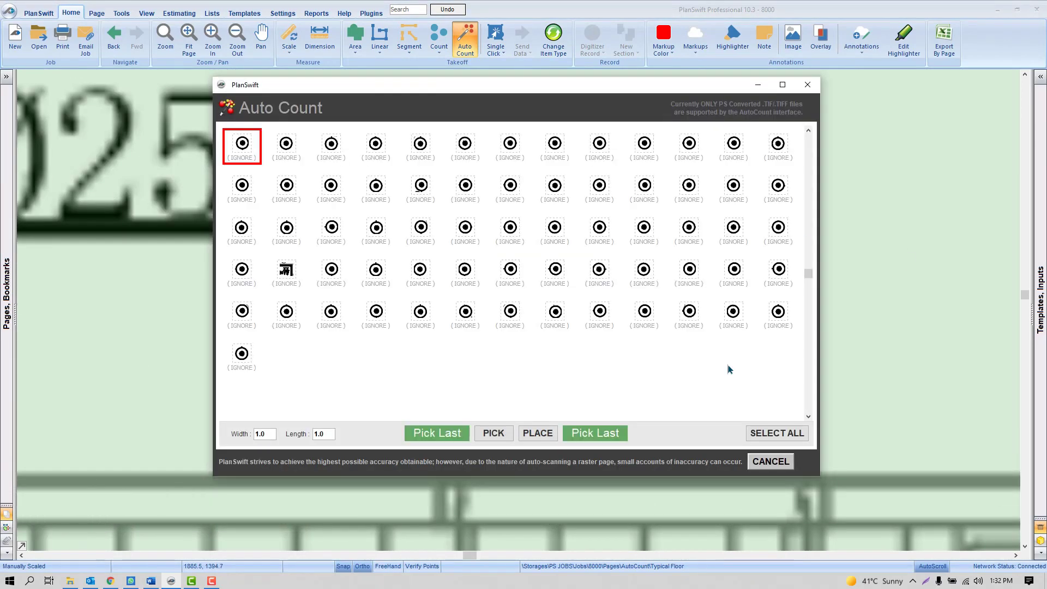
left_click(536, 433)
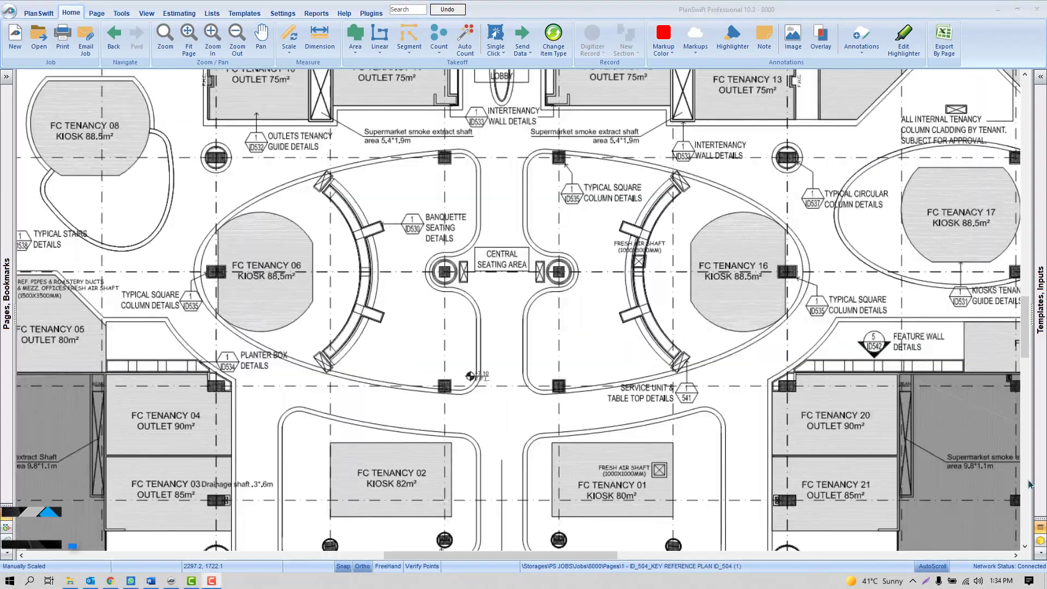
Take off the kiosk and seating areas with single-click area takeoff, then finish the run
left_click(513, 278)
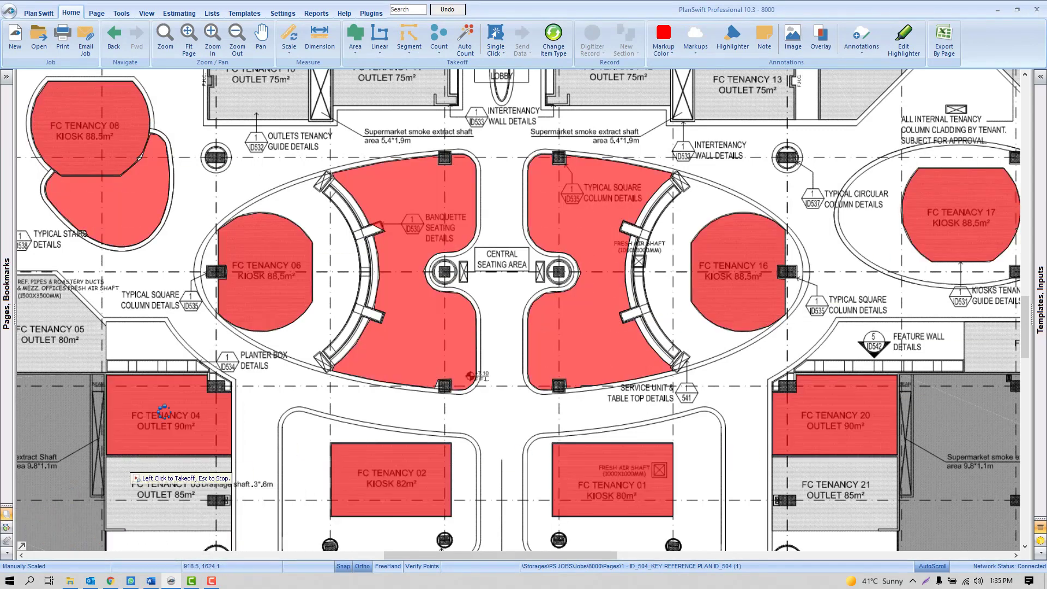
right_click(567, 260)
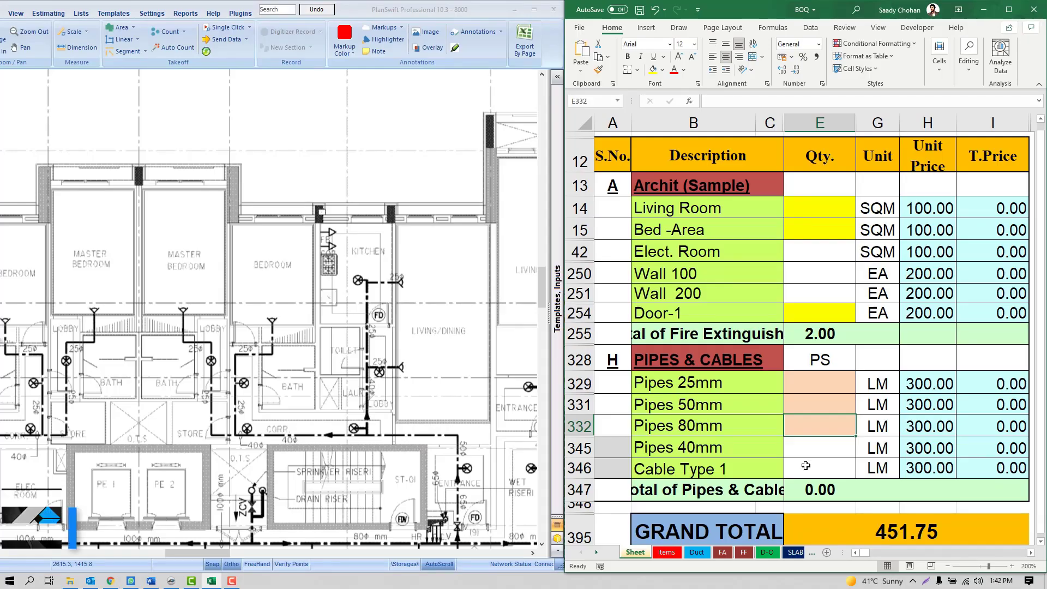
Create a new Area takeoff for the bedrooms and confirm its settings
left_click(120, 26)
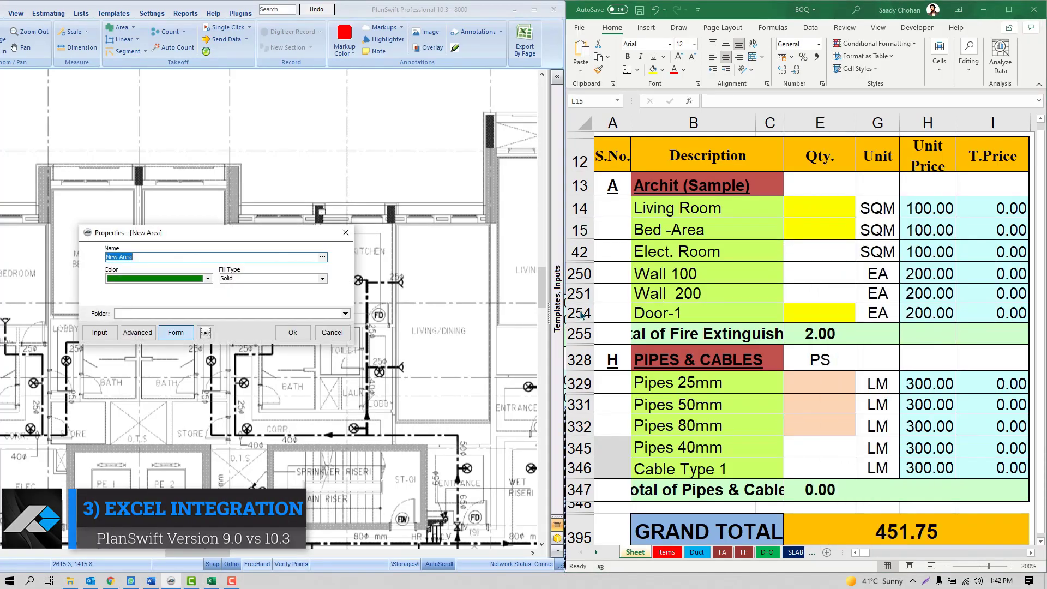
left_click(293, 332)
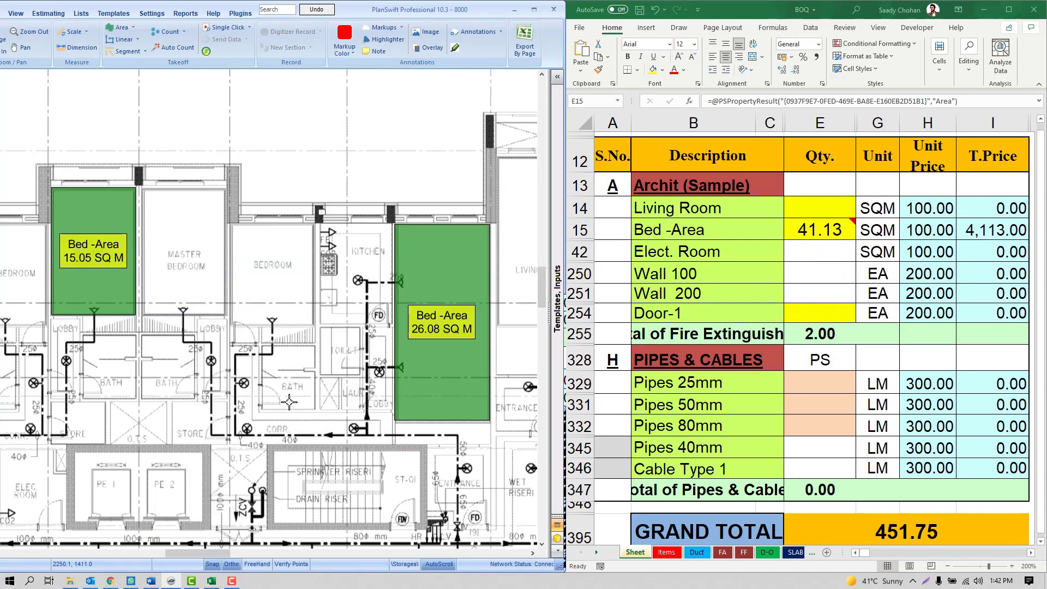
mouse_move(301, 364)
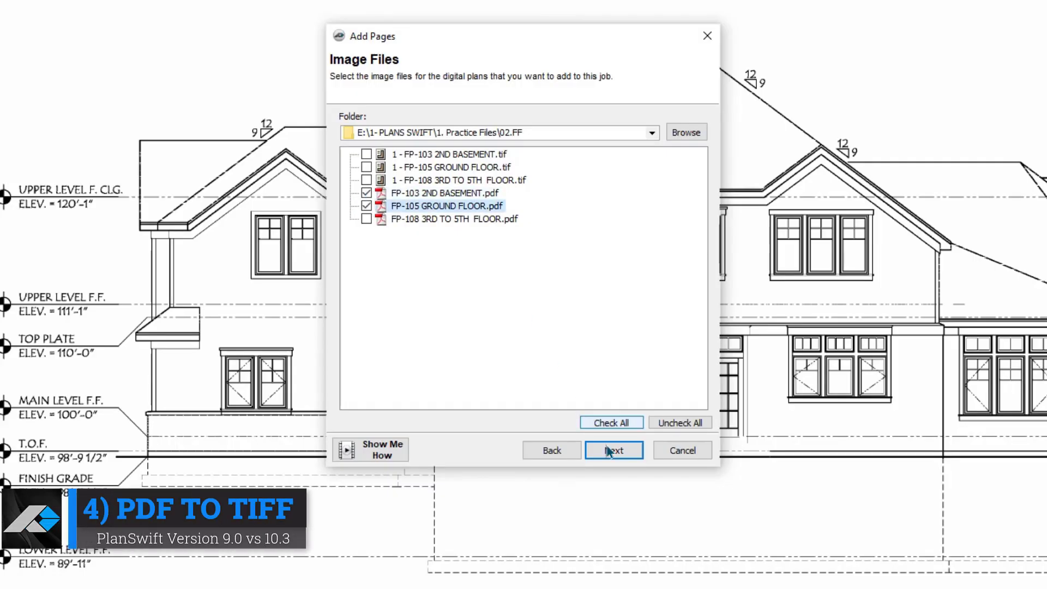
Add the checked PDFs as TIF pages at 500 DPI and open FP-103 2ND BASEMENT
left_click(613, 450)
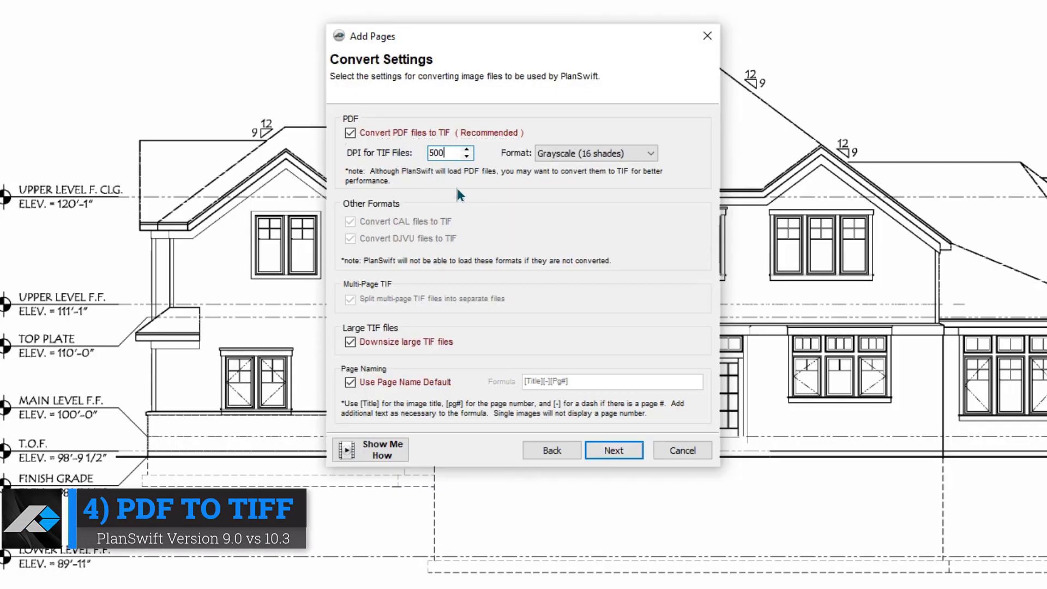
left_click(612, 451)
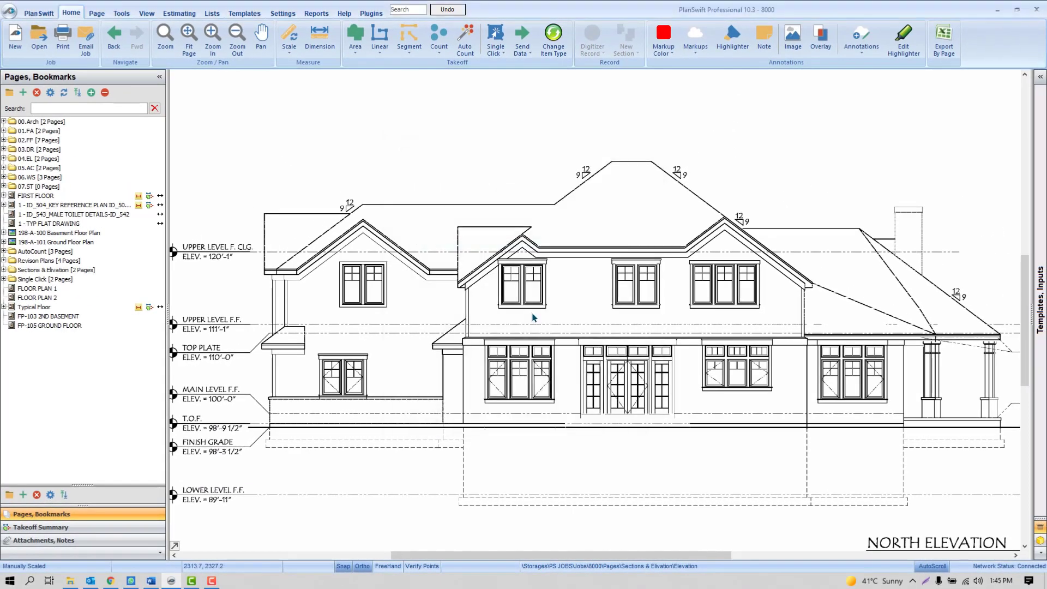
left_click(58, 315)
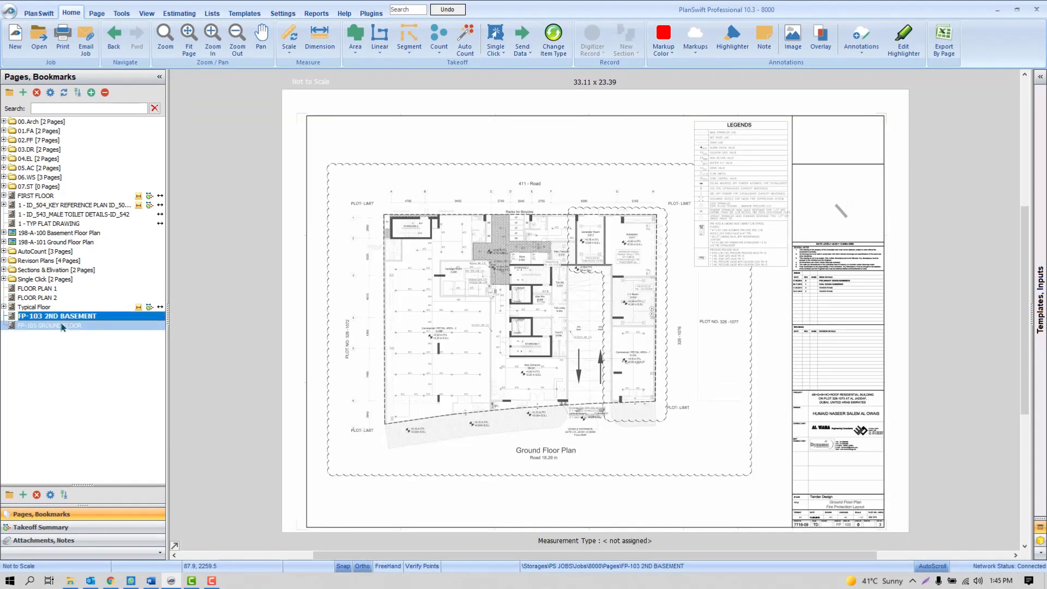
left_click(316, 12)
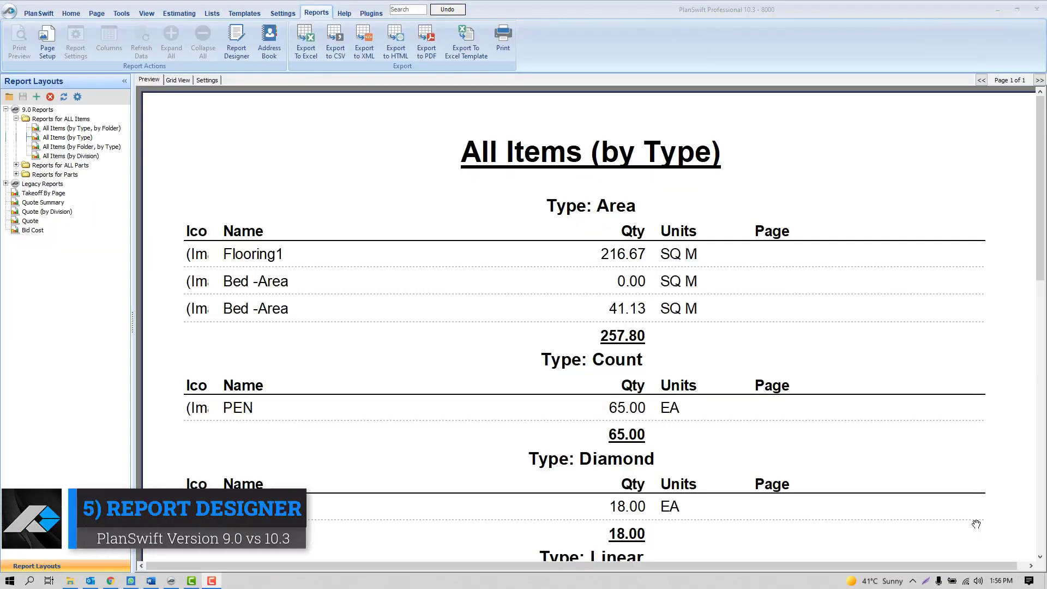
Show the report in Grid View, open it in Report Designer and begin editing the title memo
left_click(178, 79)
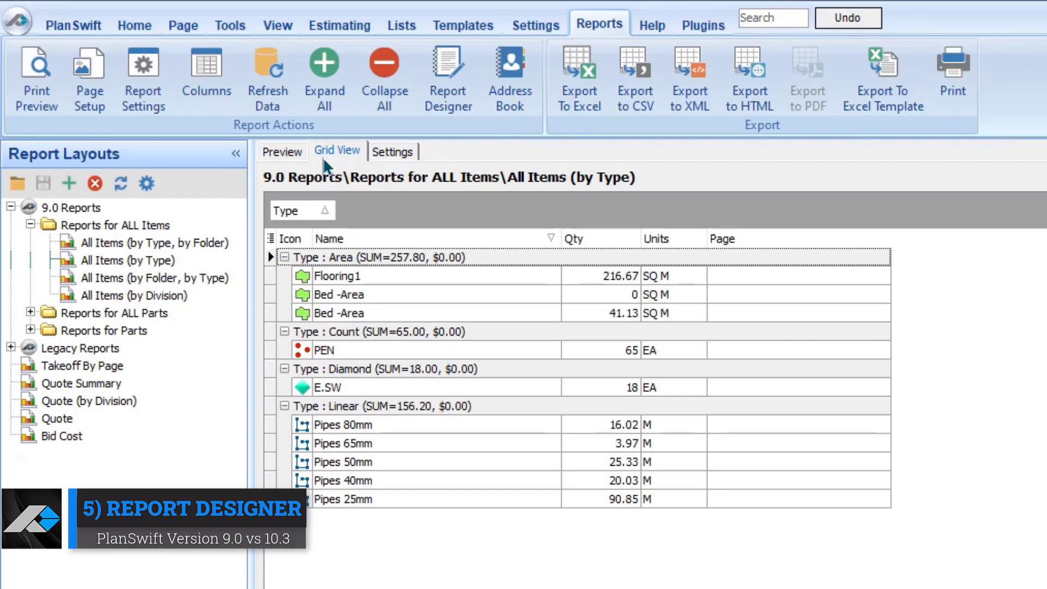
left_click(436, 75)
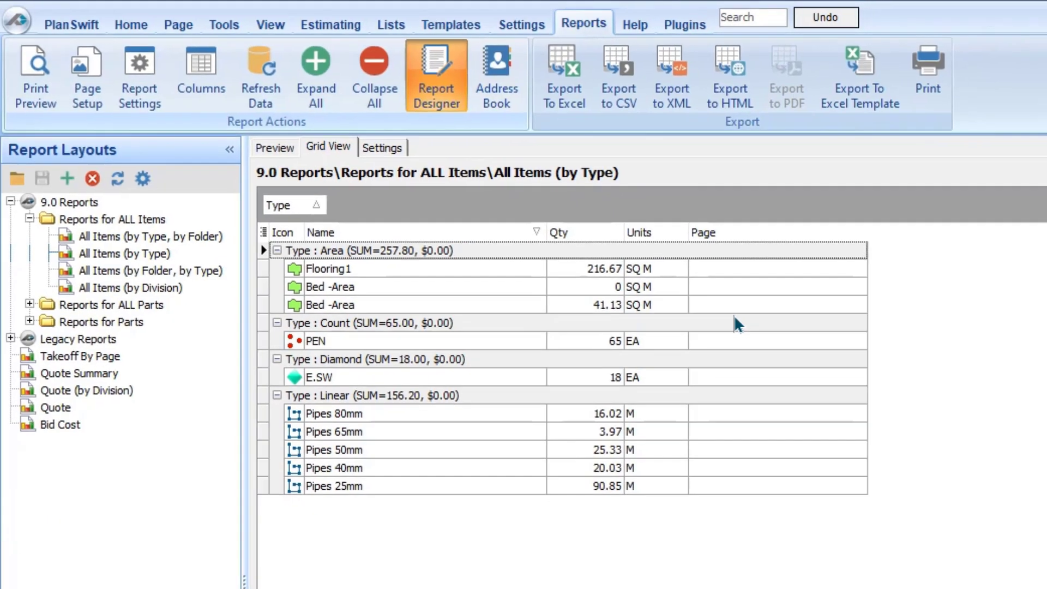
left_click(436, 75)
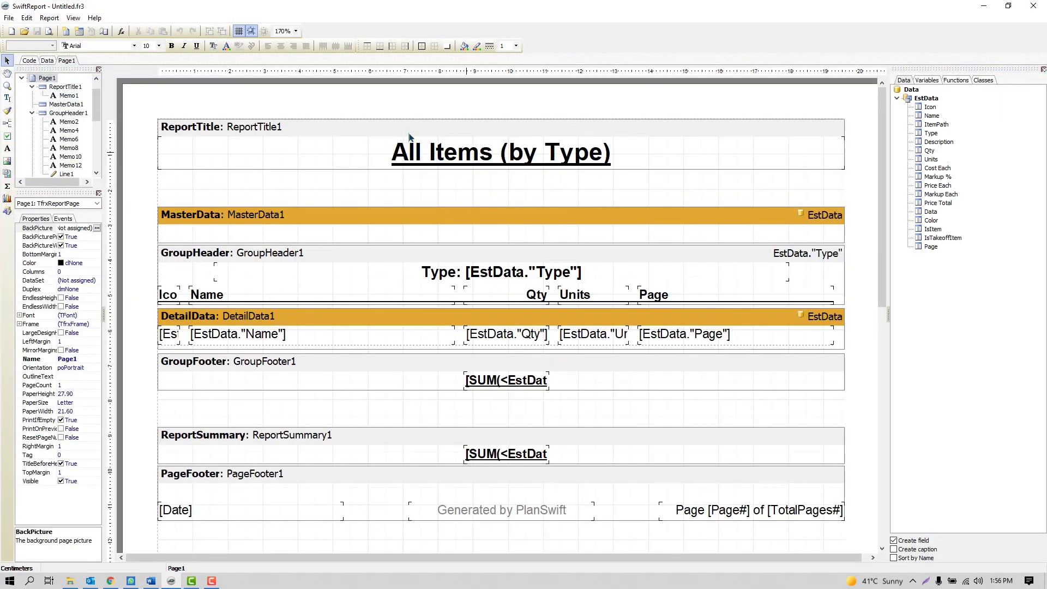
double_click(499, 151)
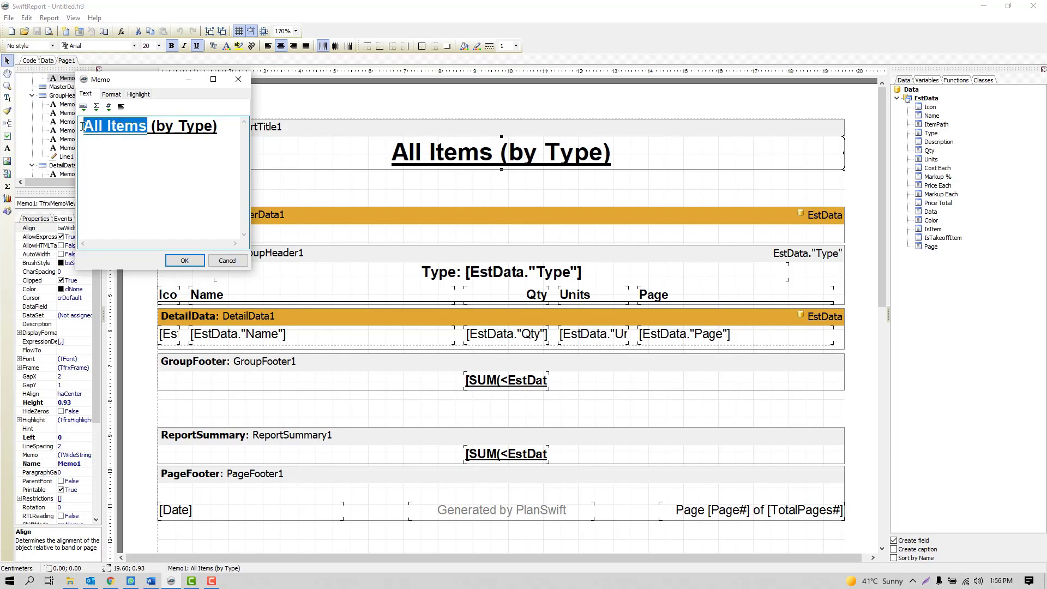
left_click(185, 259)
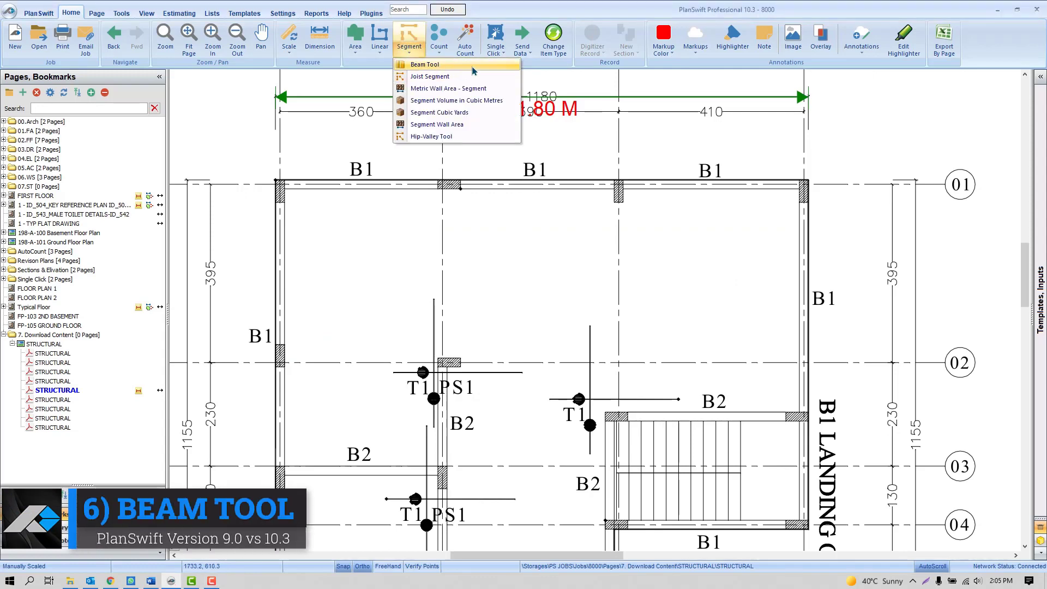
Start a Beam Tool measurement and confirm the B1 beam properties
left_click(425, 64)
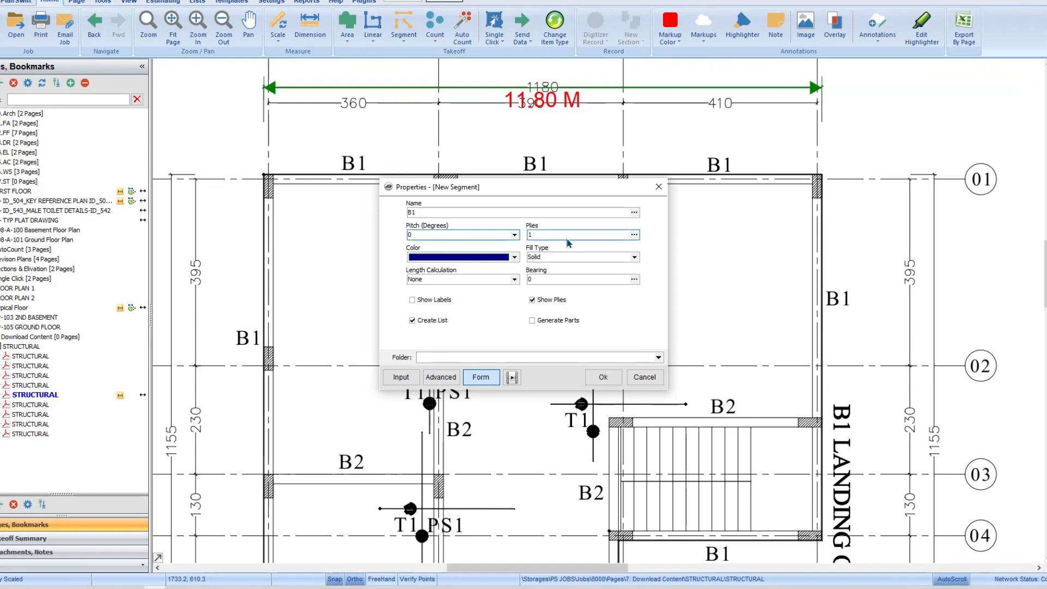
left_click(602, 377)
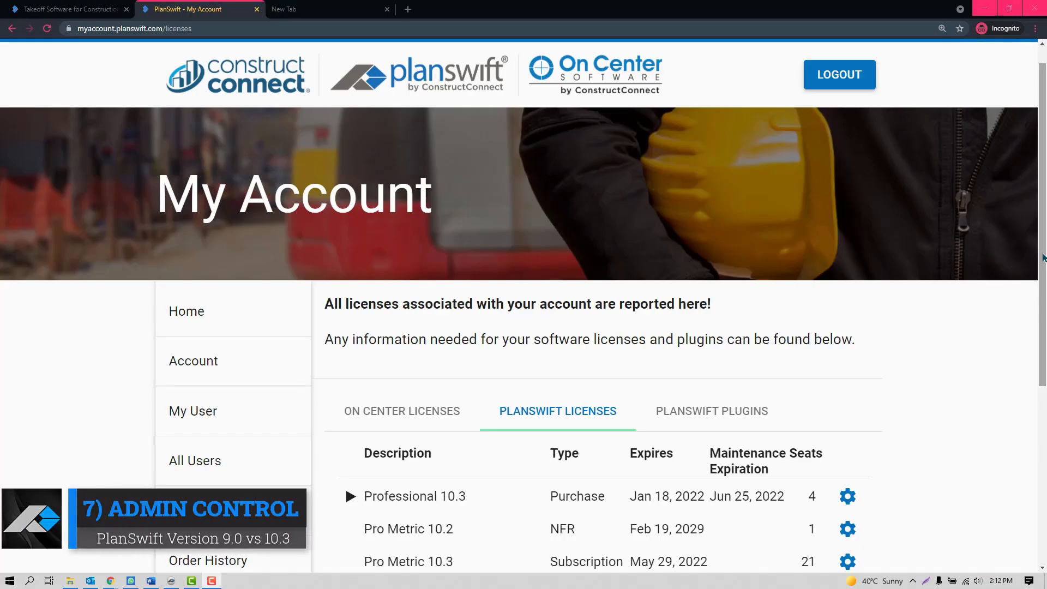
Expand the Professional 10.3 purchase license to show its activations
scroll("down", 3)
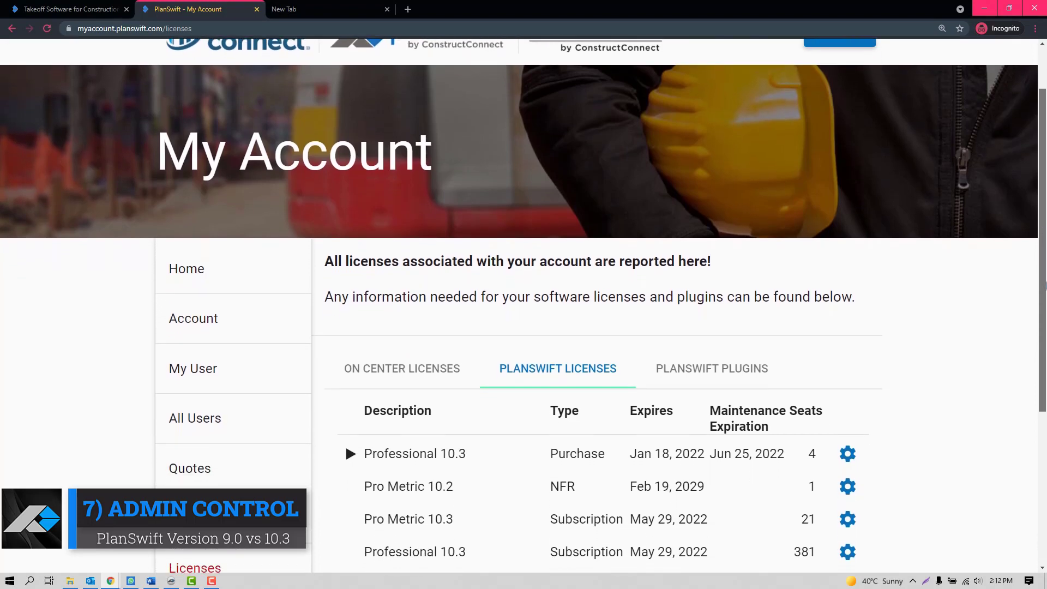
scroll("down", 3)
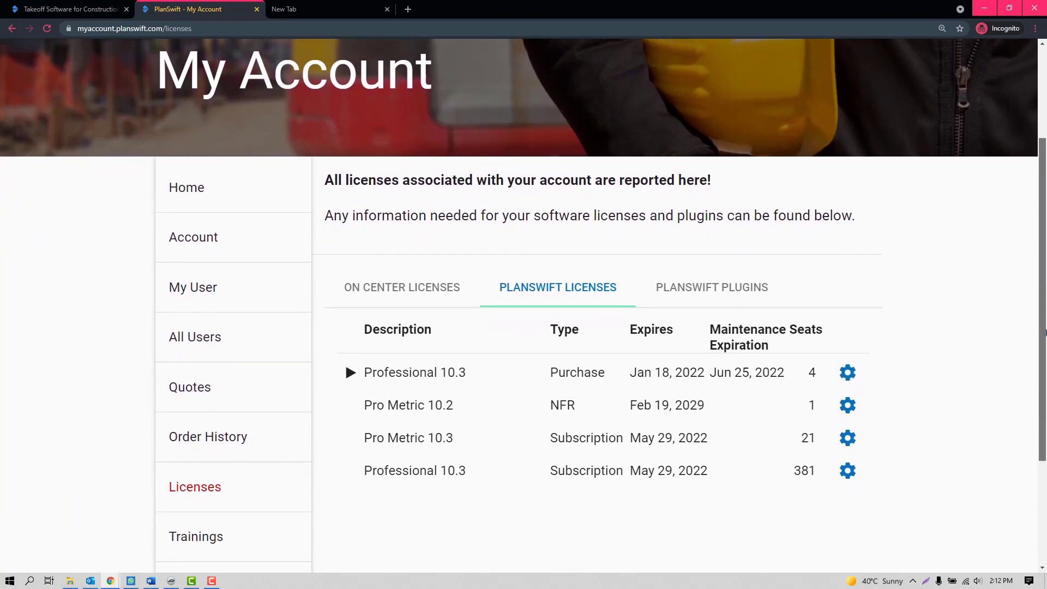
scroll("up", 3)
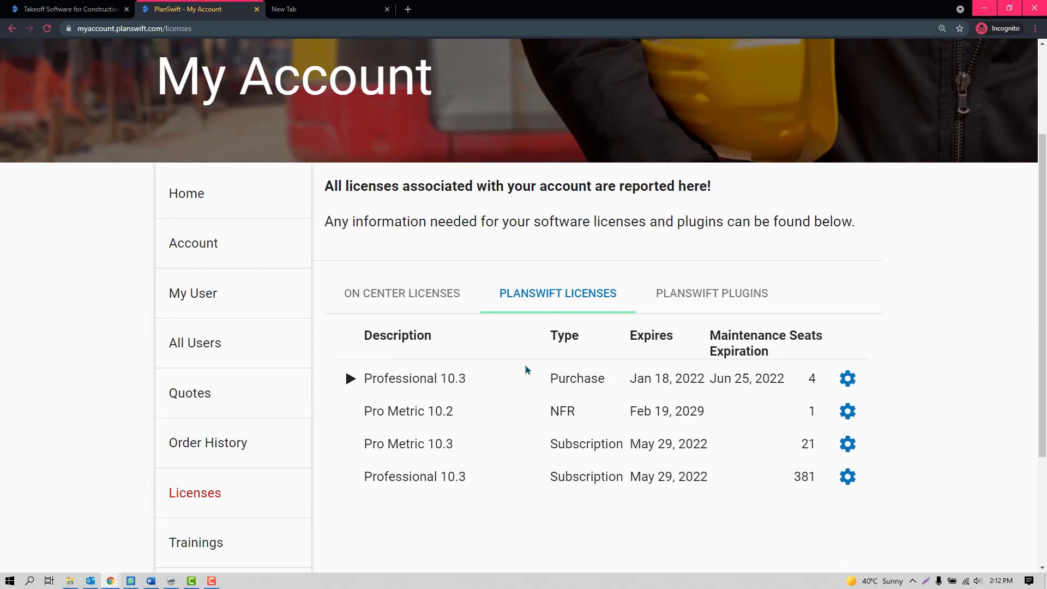
left_click(350, 379)
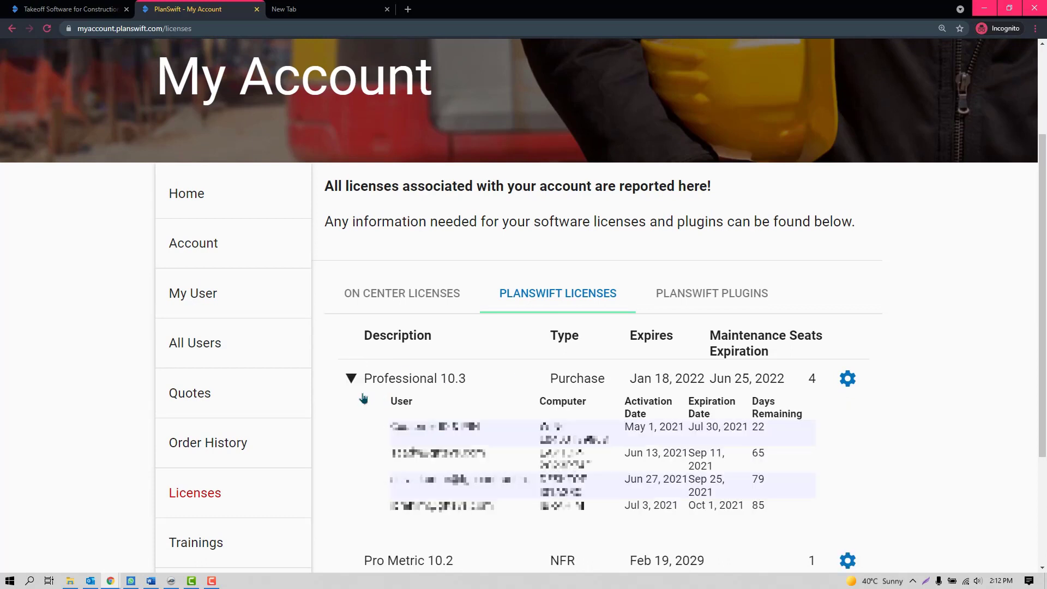
mouse_move(330, 414)
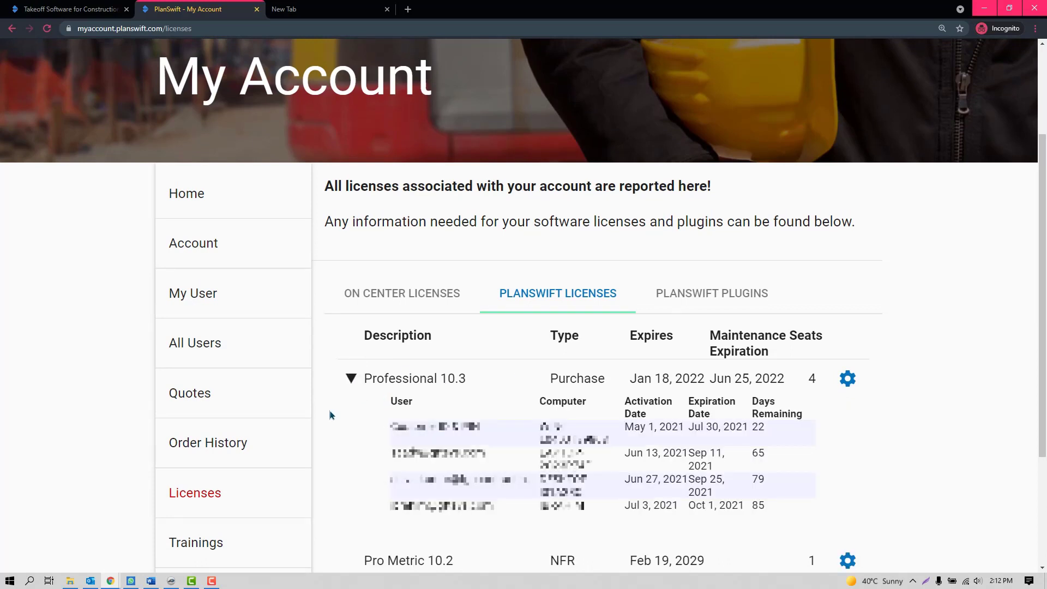
Review the customer information page, then go to the All Users list
left_click(193, 242)
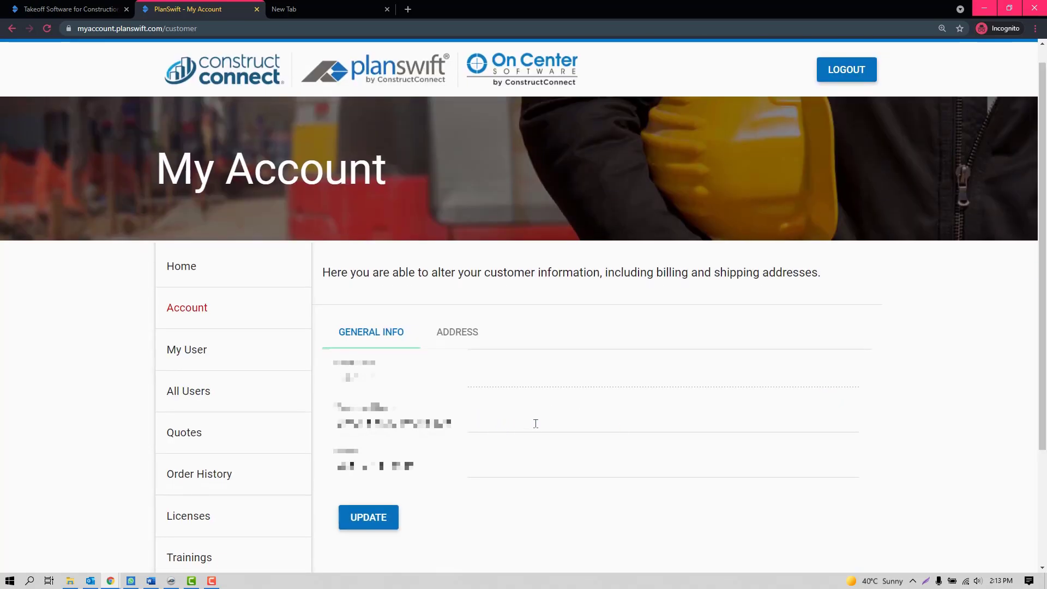
mouse_move(513, 471)
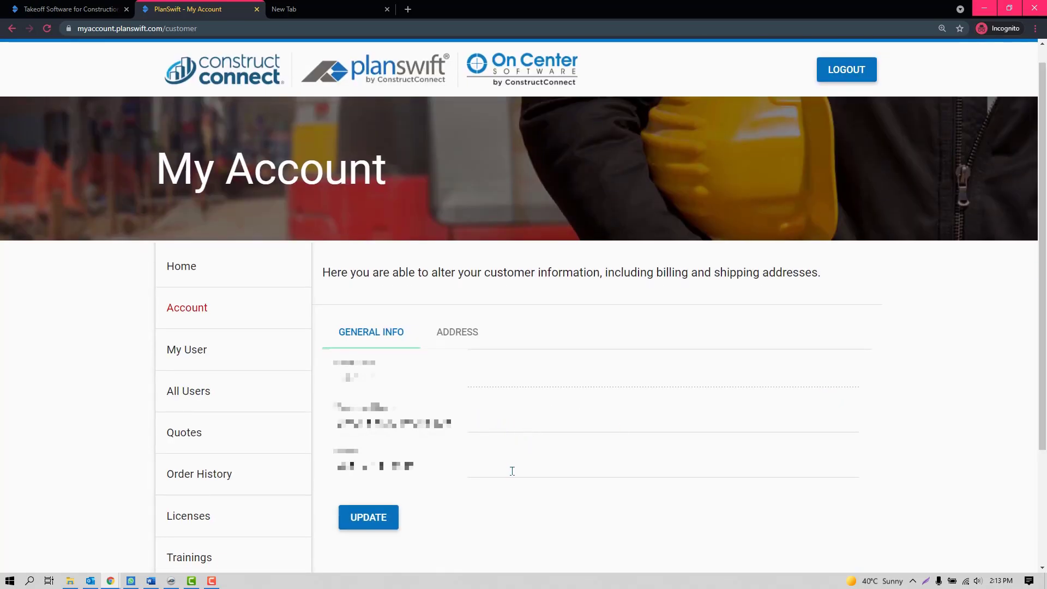
left_click(189, 391)
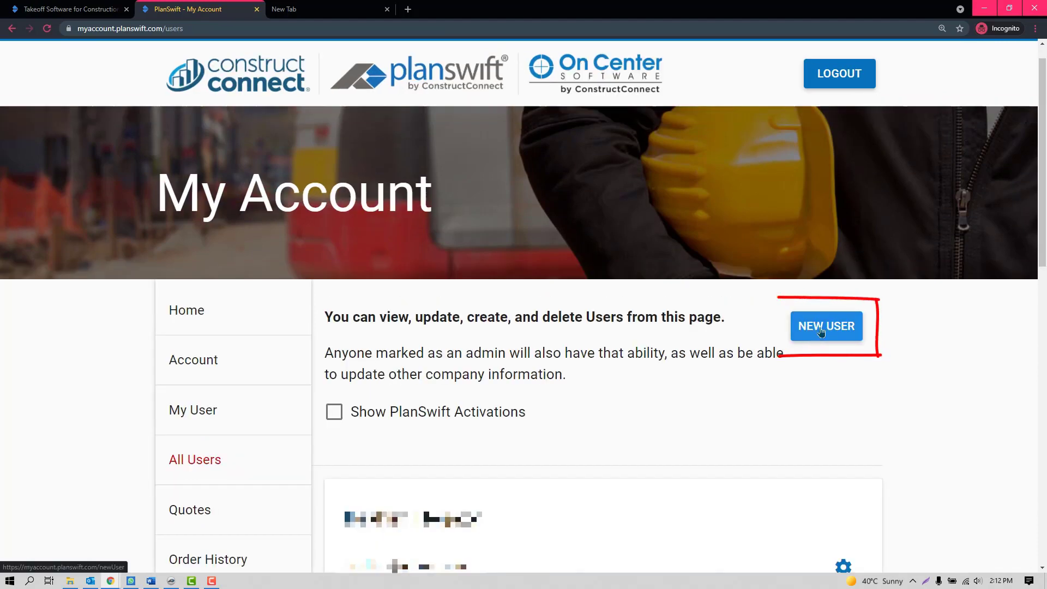
mouse_move(204, 392)
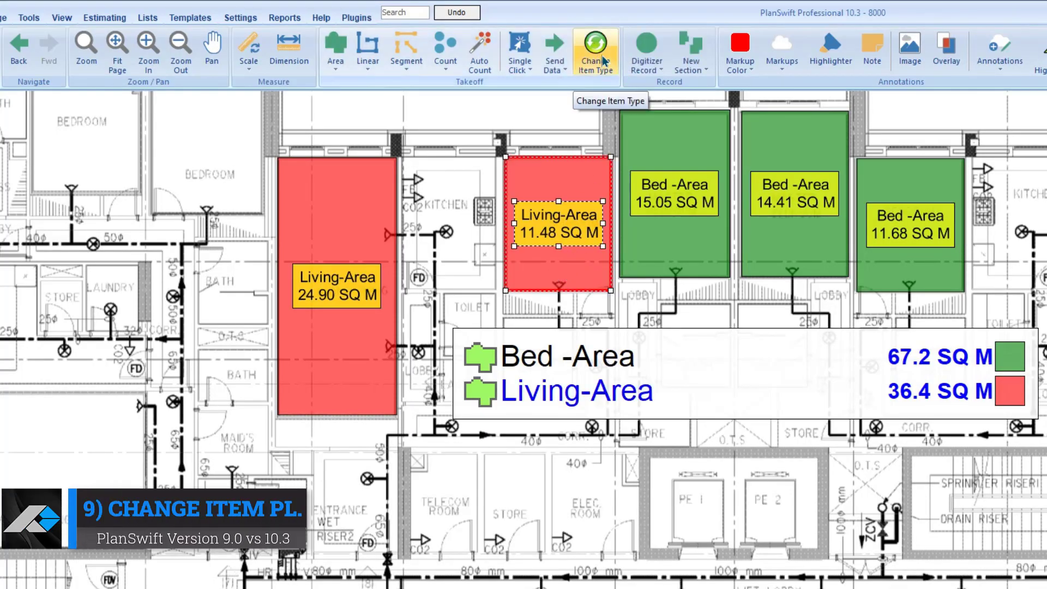
Change the selected 11.48 SQ M living area's item type to Bed -Area
left_click(594, 48)
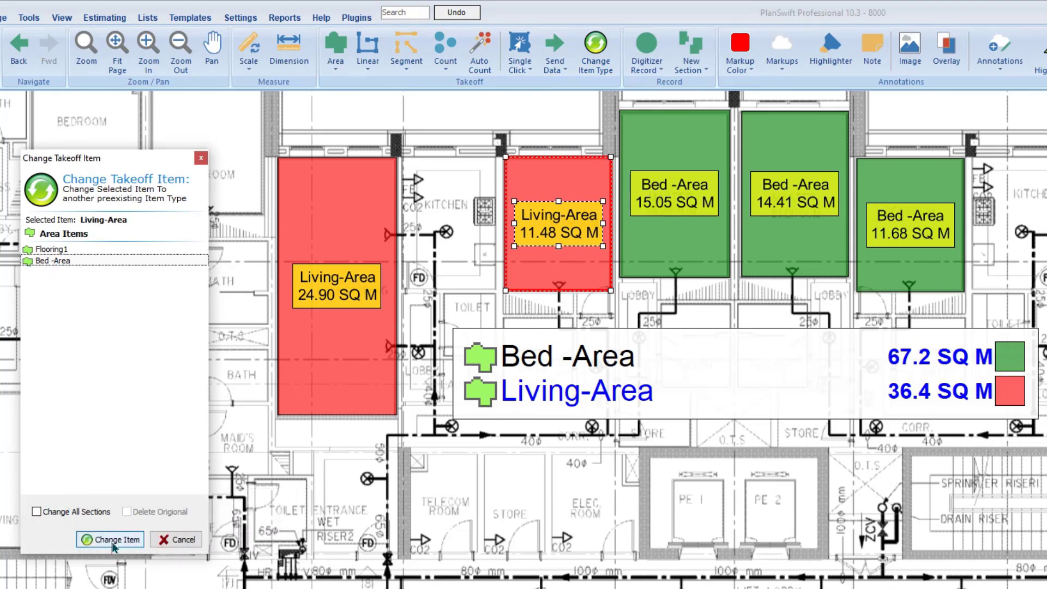
left_click(110, 539)
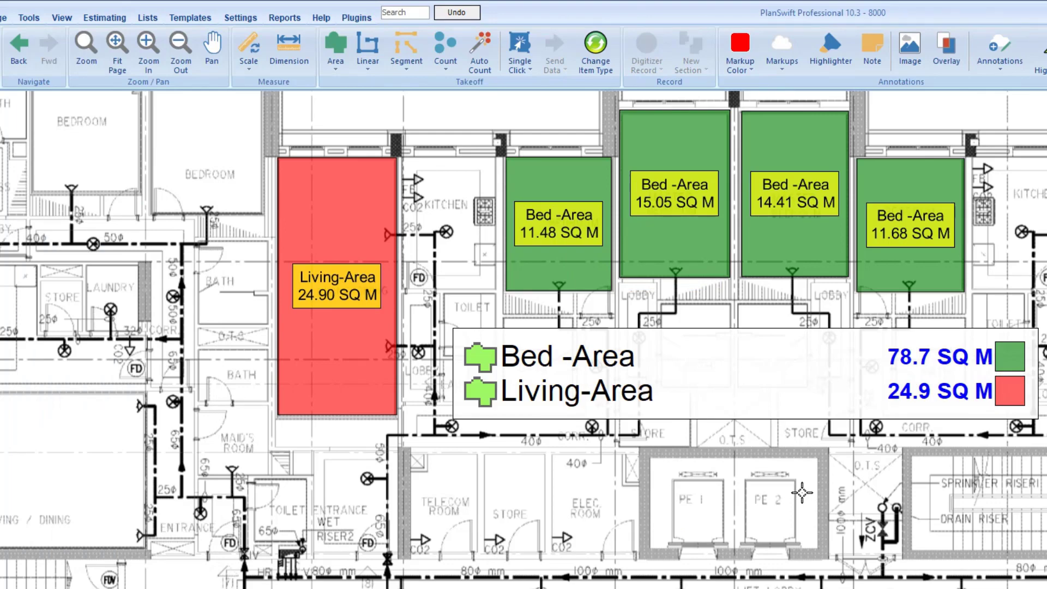
left_click(189, 18)
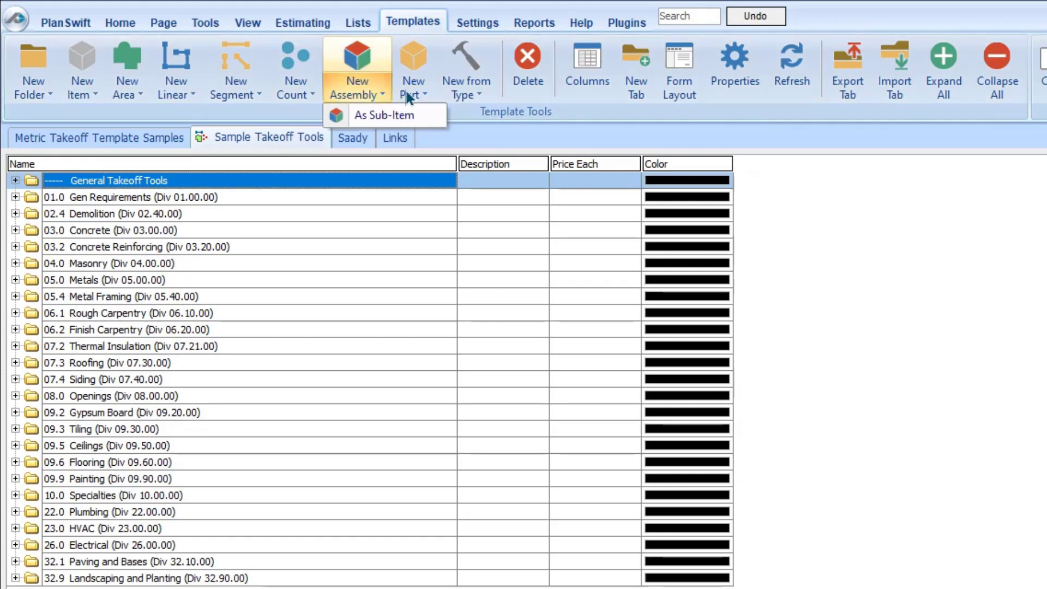
Browse the New Part menu, extend Wall 2 and digitize the 15.04 Bed Room 2 volume
left_click(412, 69)
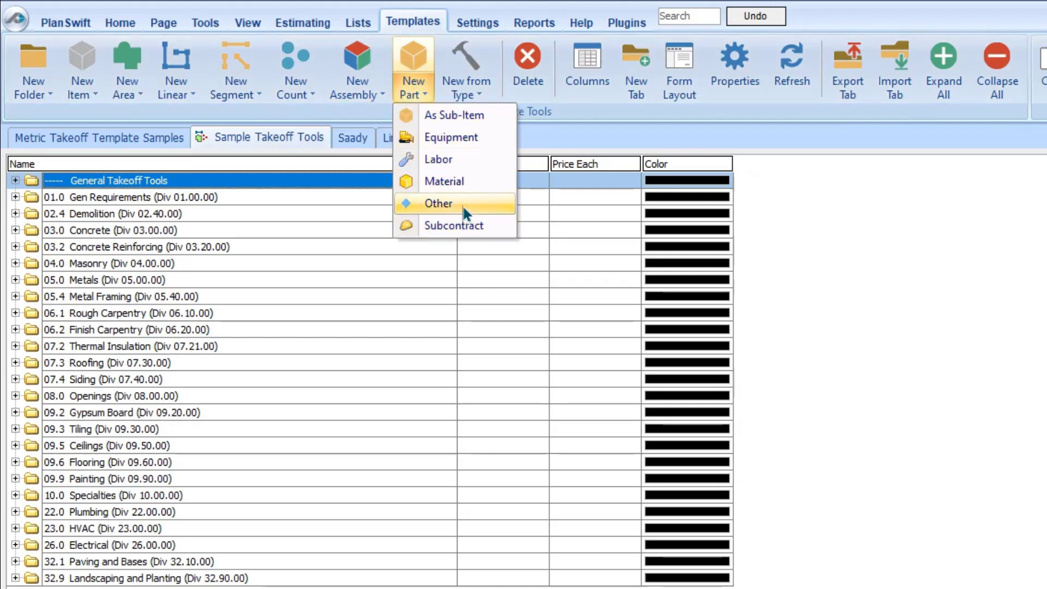
mouse_move(837, 299)
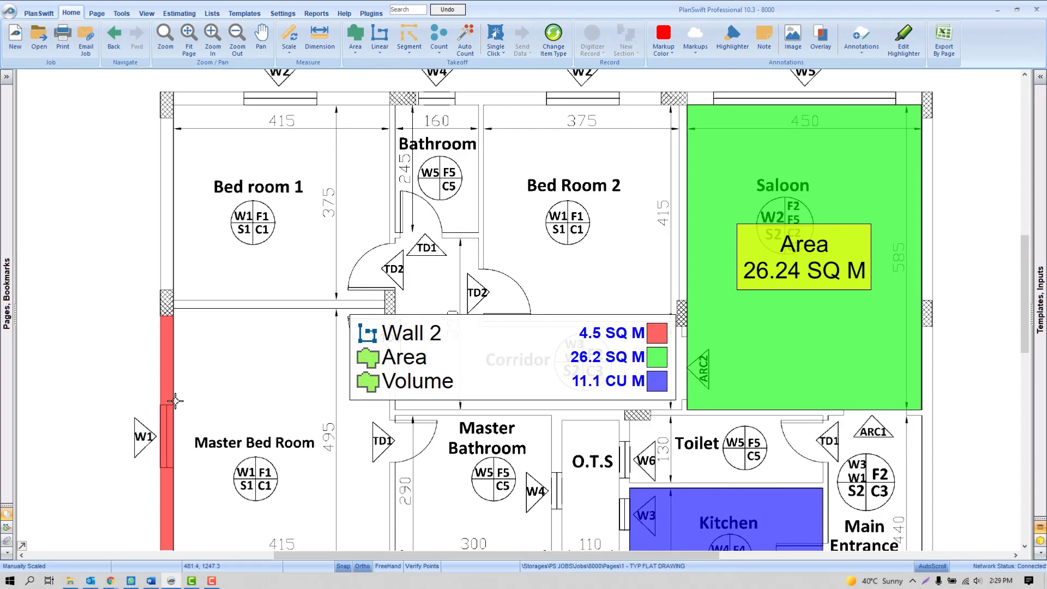
left_click(590, 37)
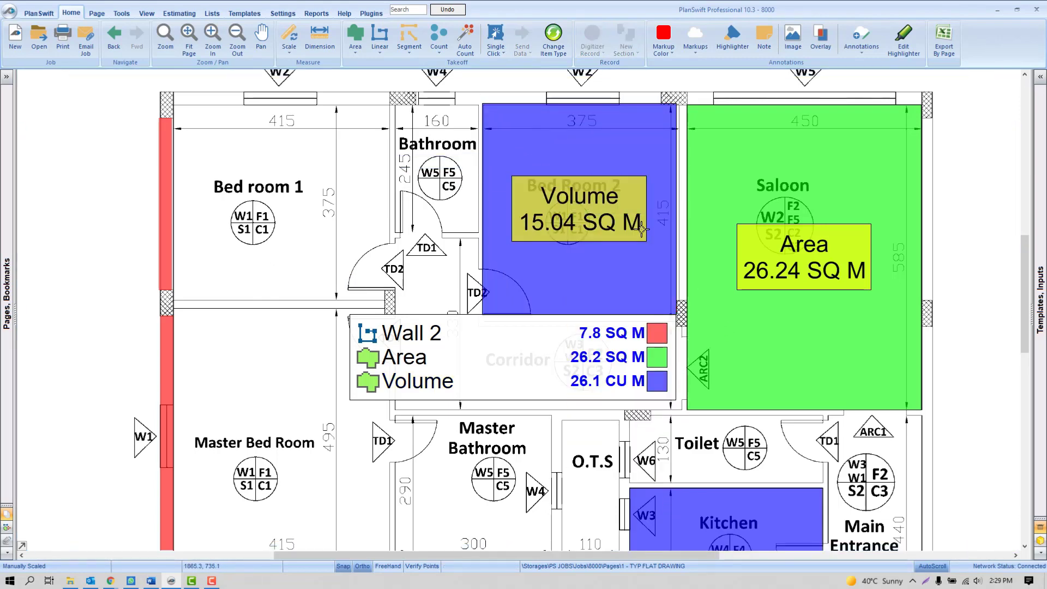
left_click(438, 37)
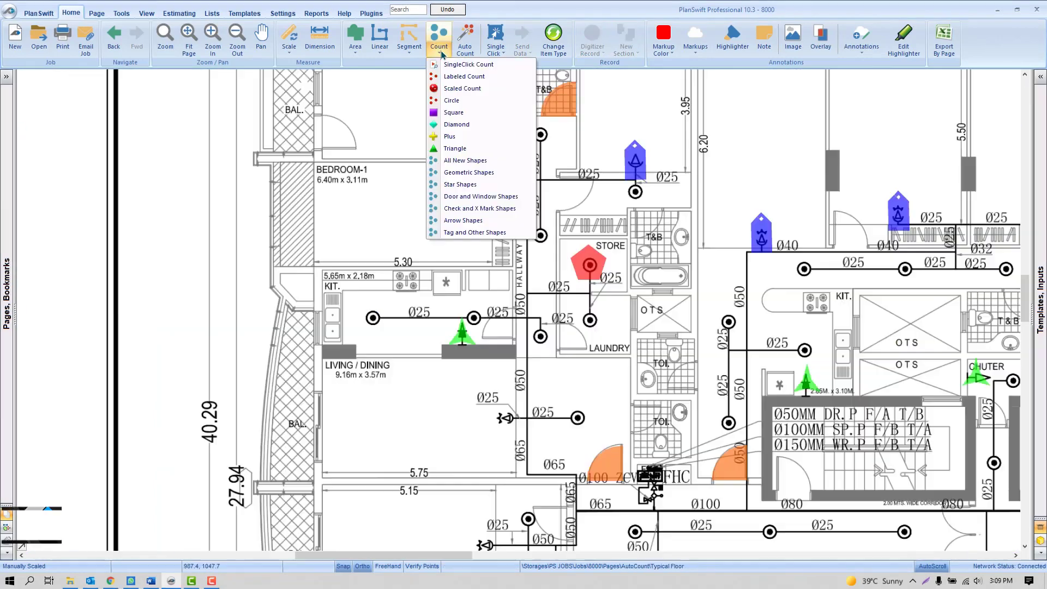
Choose a count symbol shape from the Count dropdown for a new count
left_click(468, 64)
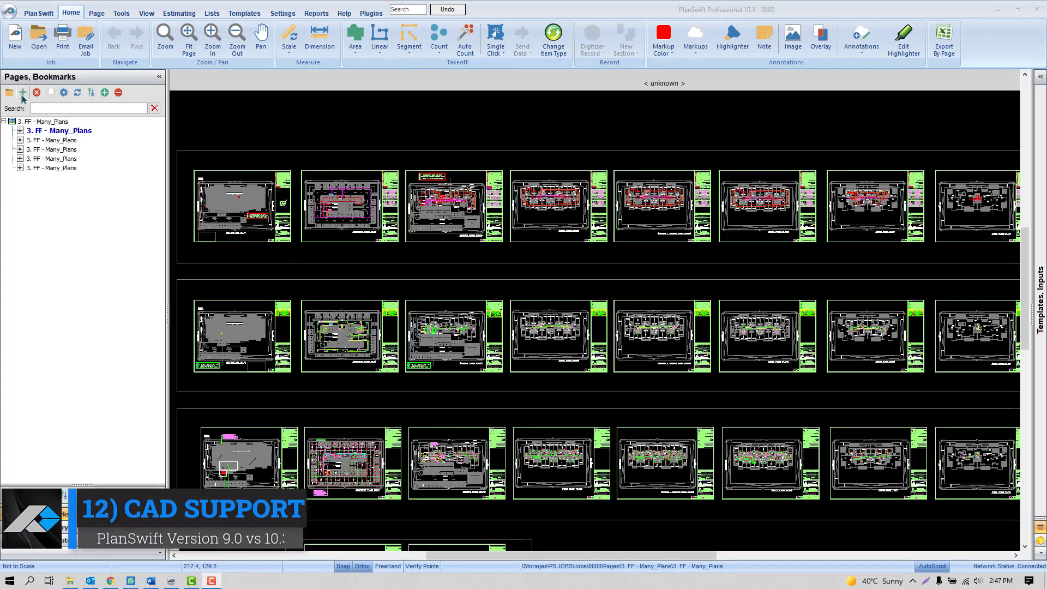
Add the checked DWG, DWF and DXF CAD drawings as new job pages
left_click(22, 91)
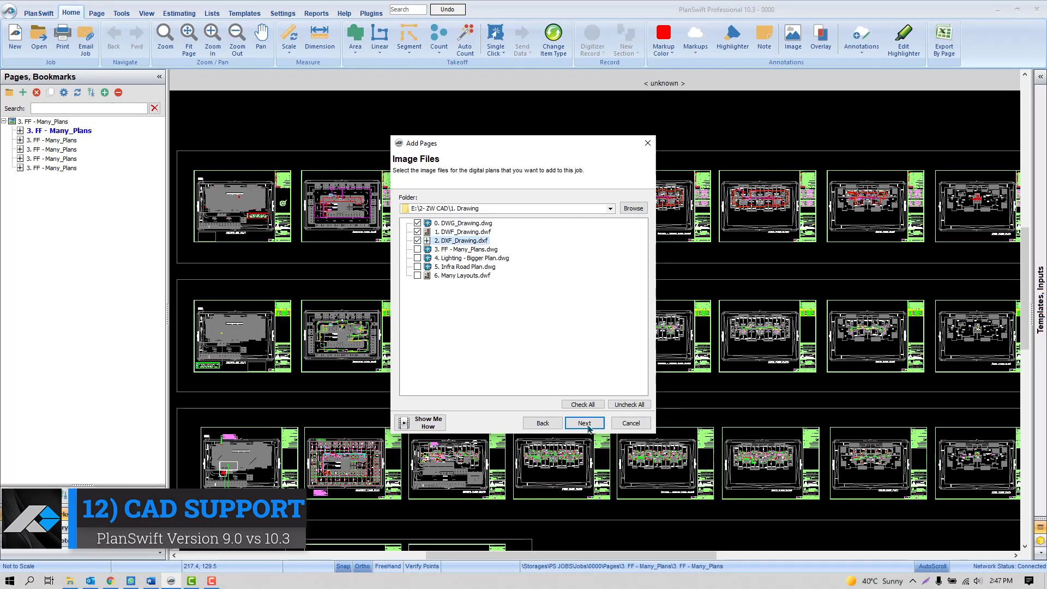
left_click(583, 423)
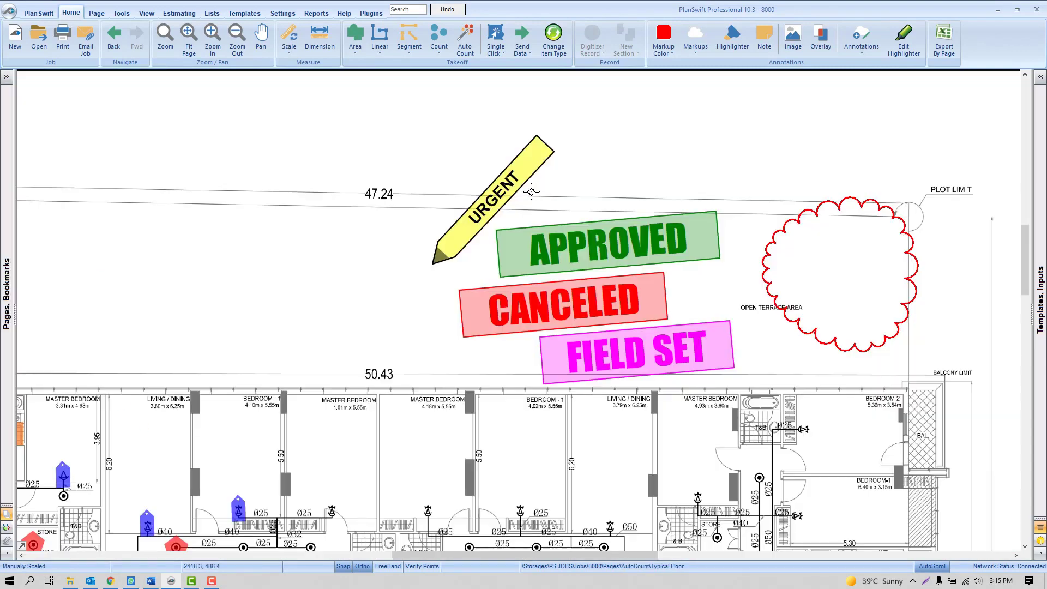
Draw red box markups, then switch to the arrow markup for a blue arrow
left_click(590, 39)
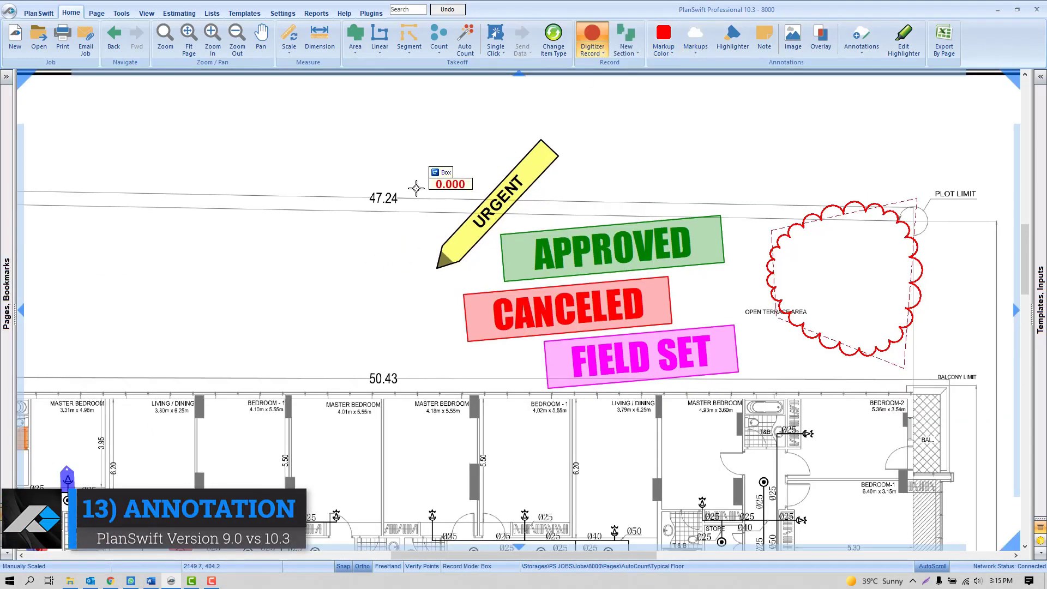
left_click(695, 38)
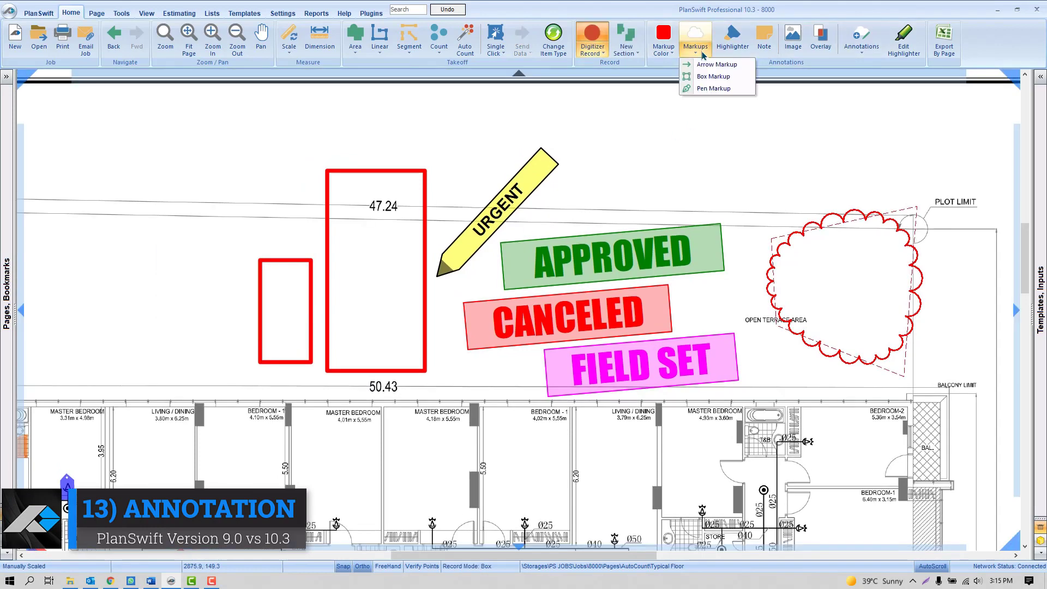
left_click(716, 65)
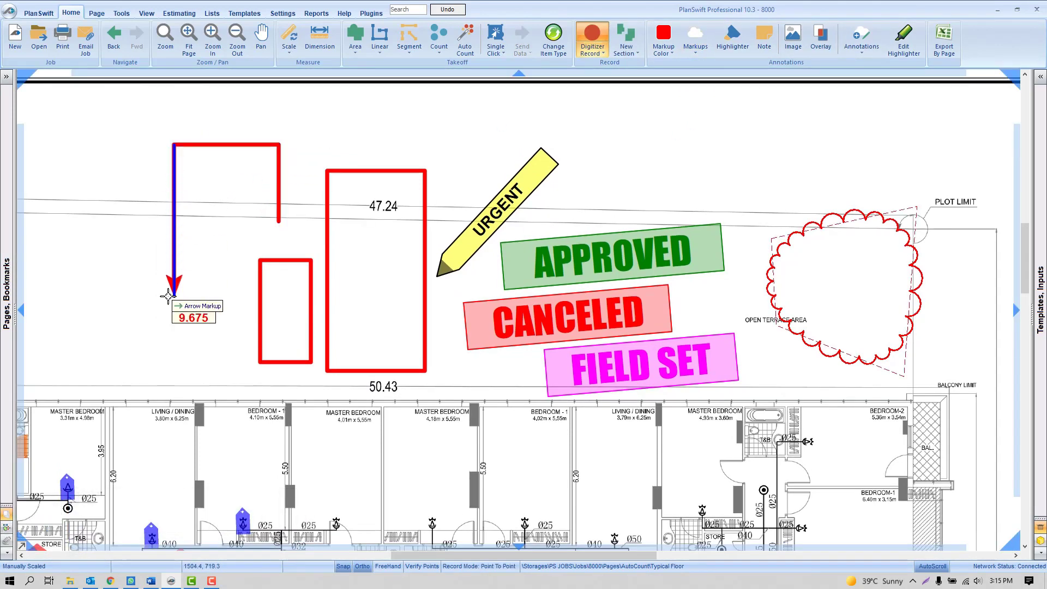